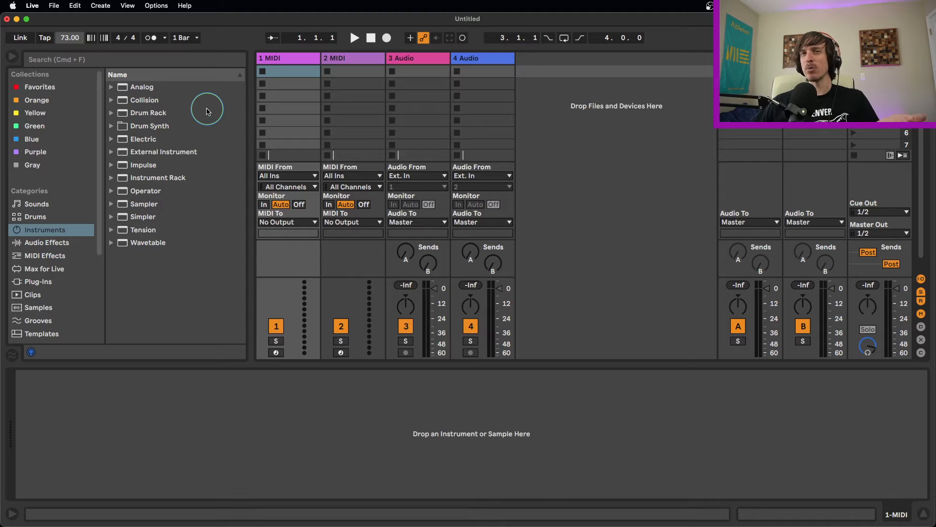
mouse_move(250, 134)
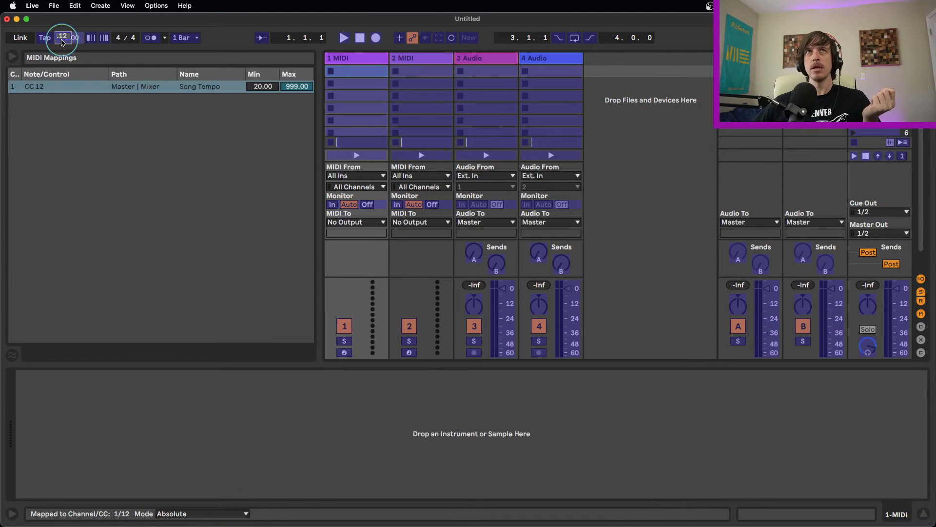
mouse_move(76, 62)
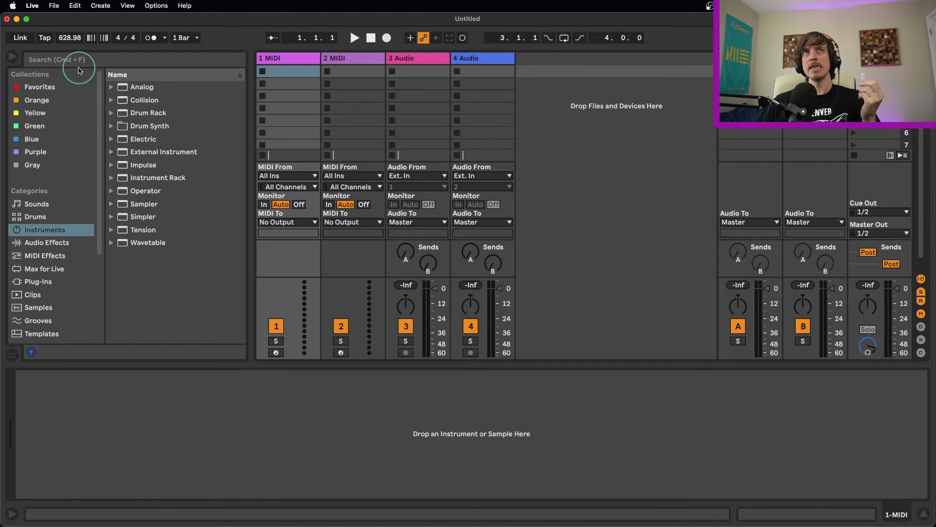
Step: Turn the mapped controller knob to lower the song tempo from 628.98 to 582.73 BPM
left_click(43, 37)
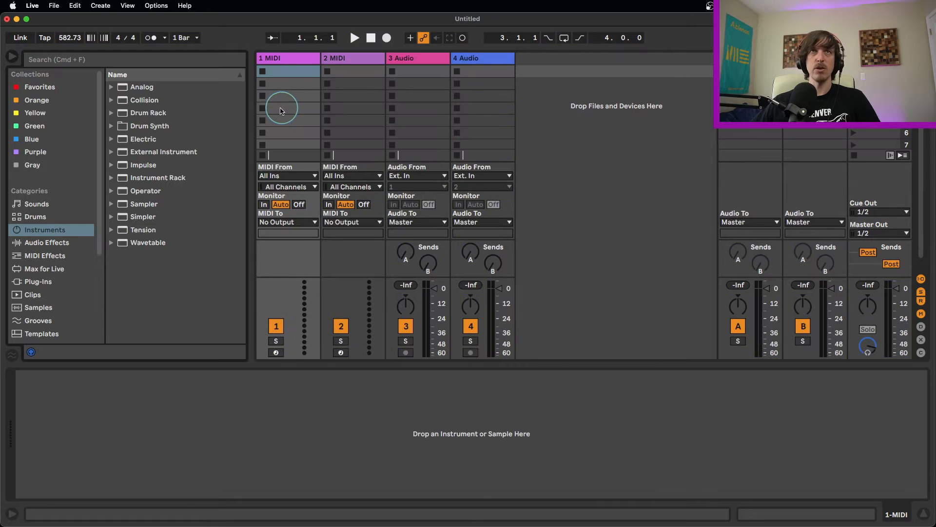
left_click(44, 38)
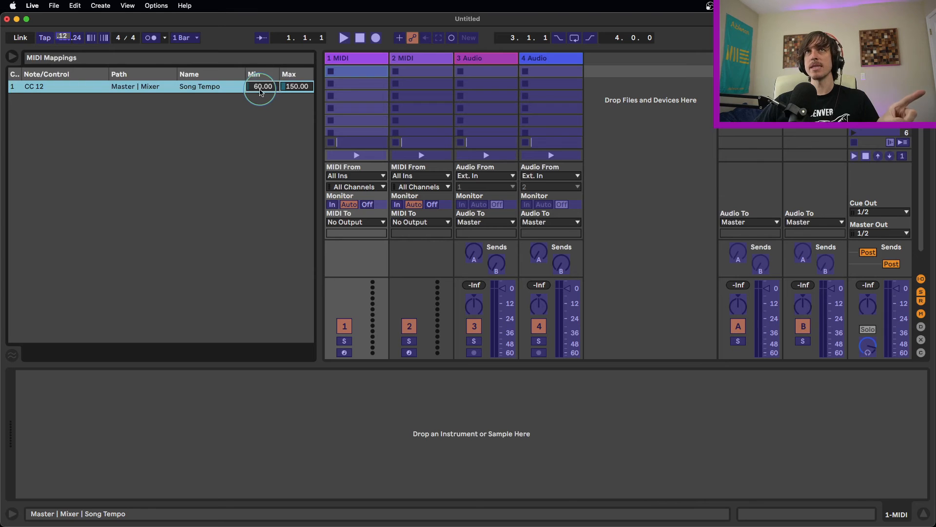
Step: Begin entering a new maximum for the CC 12 Song Tempo mapping, keeping the minimum at 60
left_click(296, 86)
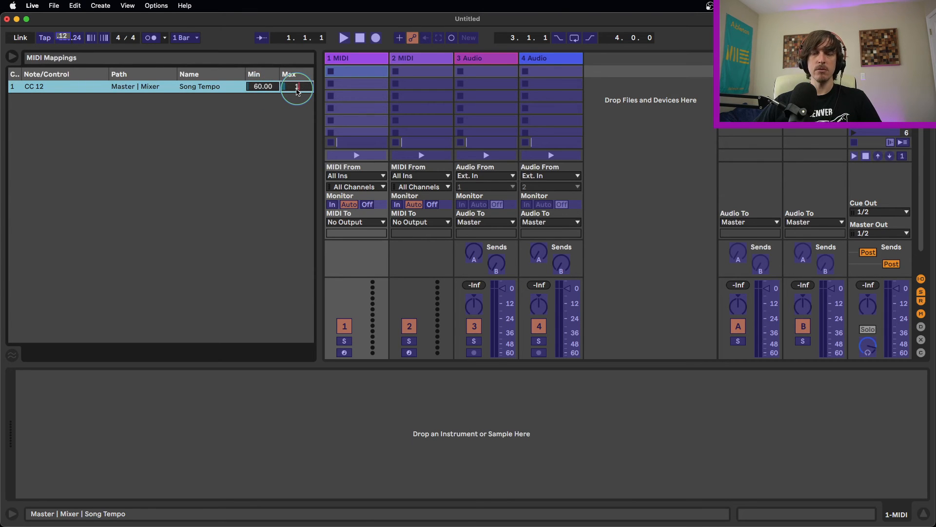